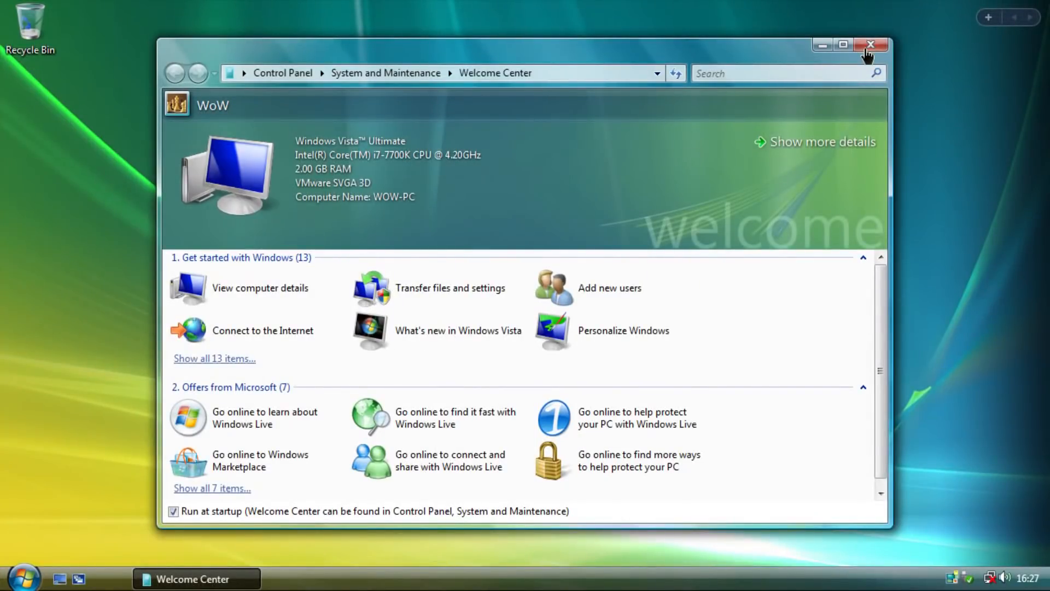
pyautogui.moveTo(756, 56)
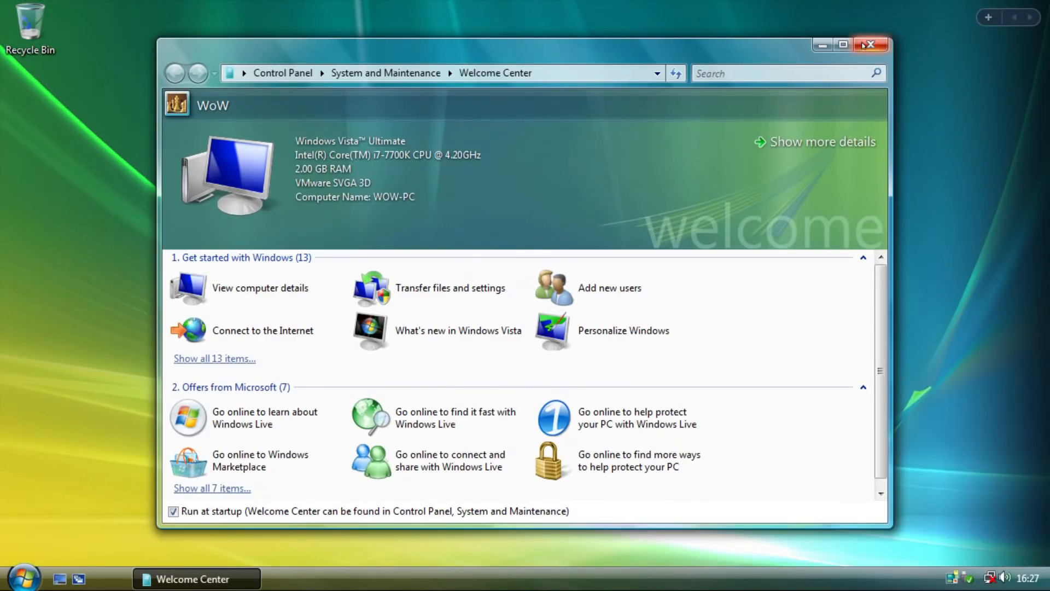
# - Close the Welcome Center to reveal the desktop with clock, slideshow and headlines gadgets
pyautogui.click(869, 45)
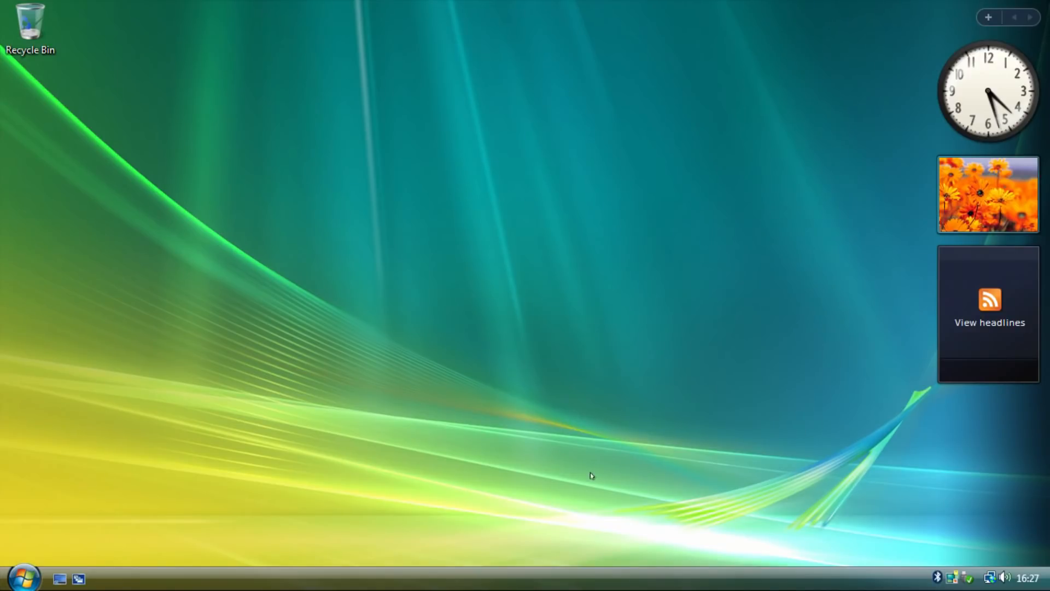
pyautogui.moveTo(216, 459)
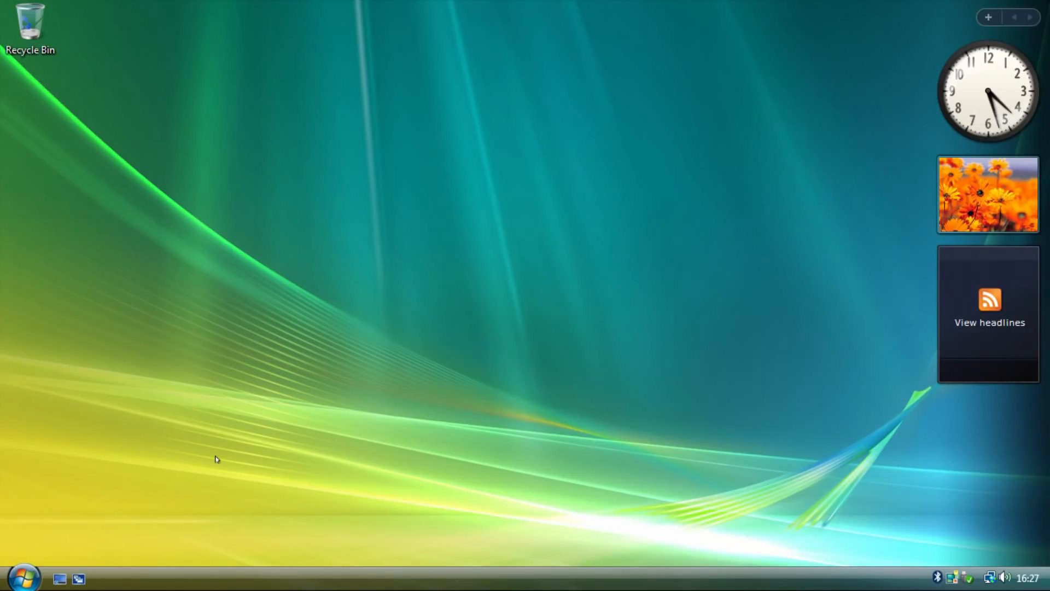
pyautogui.moveTo(221, 434)
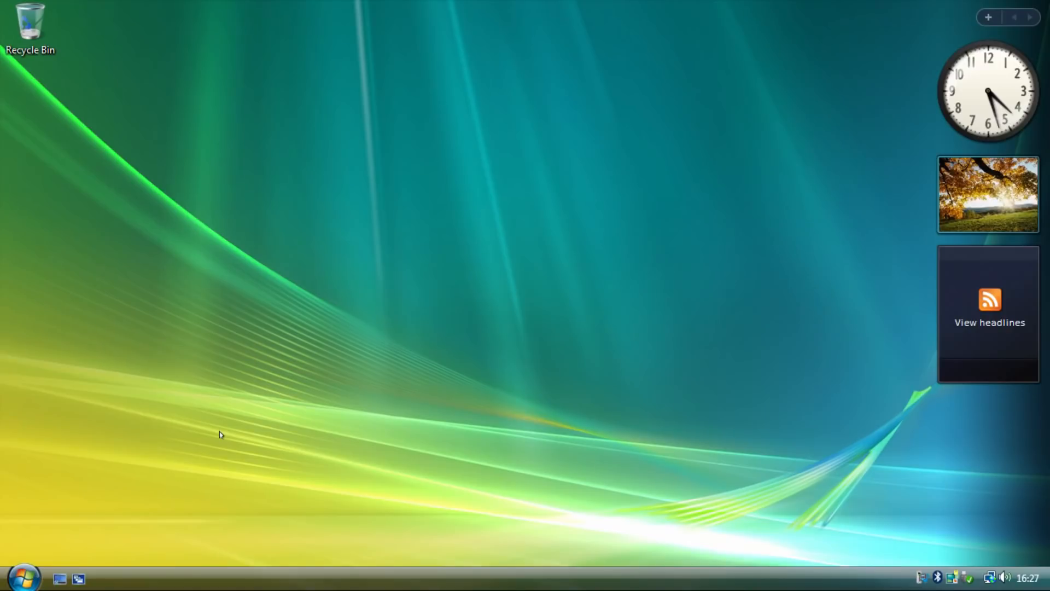
pyautogui.moveTo(293, 361)
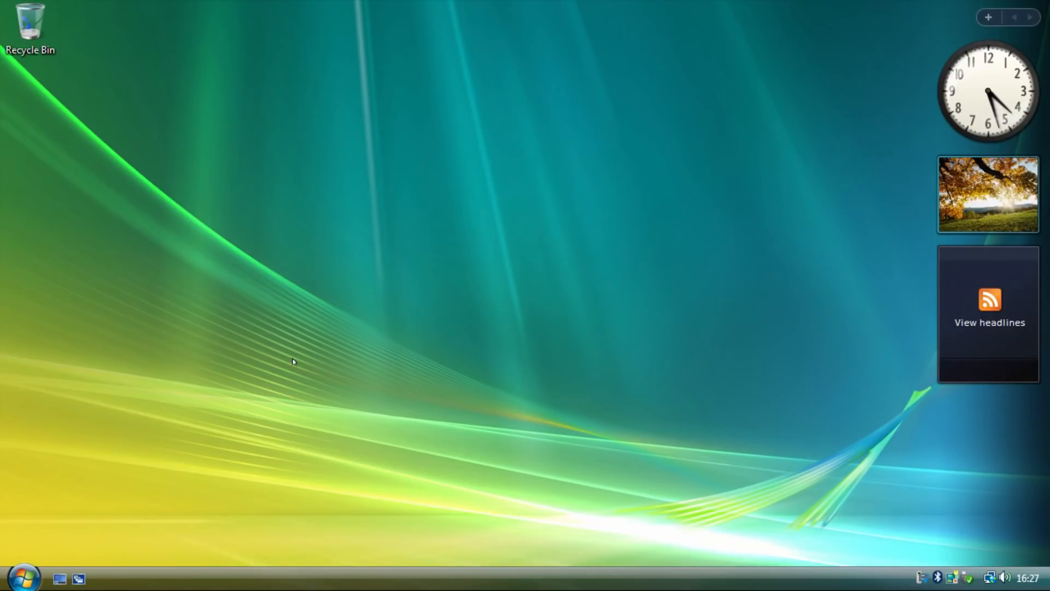
pyautogui.moveTo(125, 400)
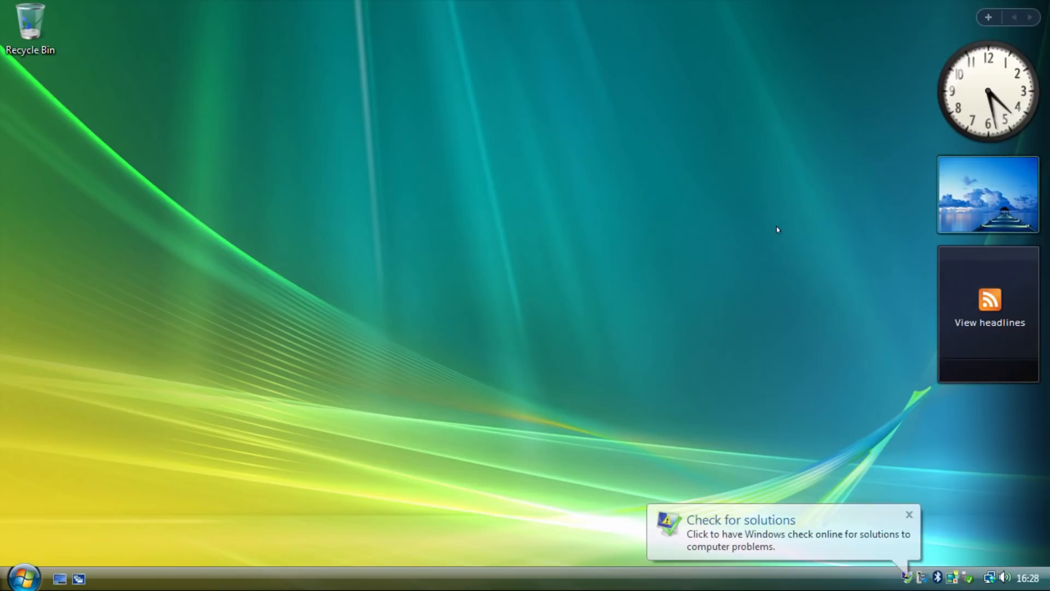
pyautogui.moveTo(667, 247)
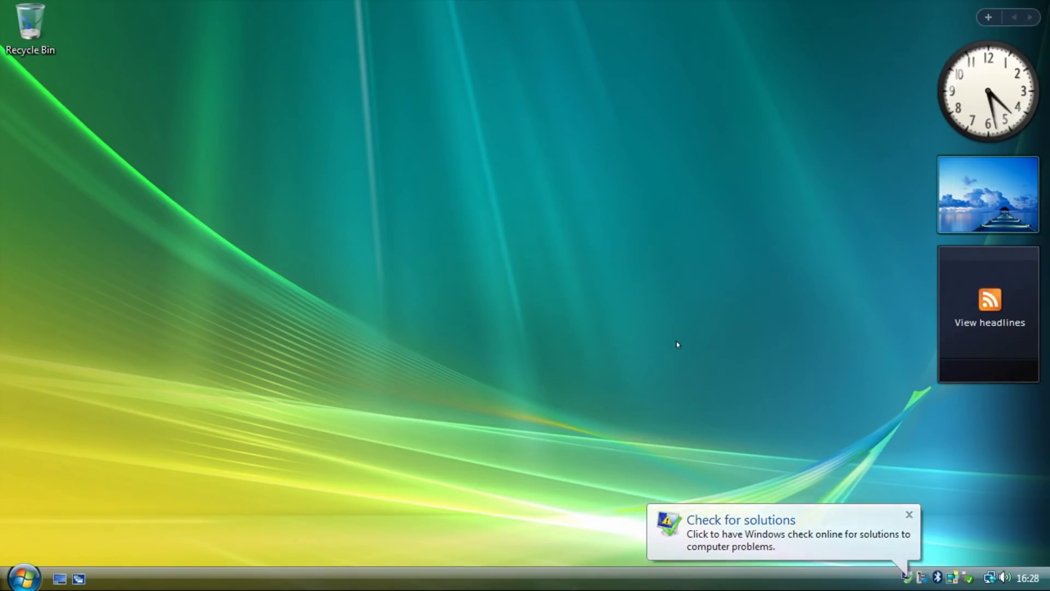
pyautogui.moveTo(611, 287)
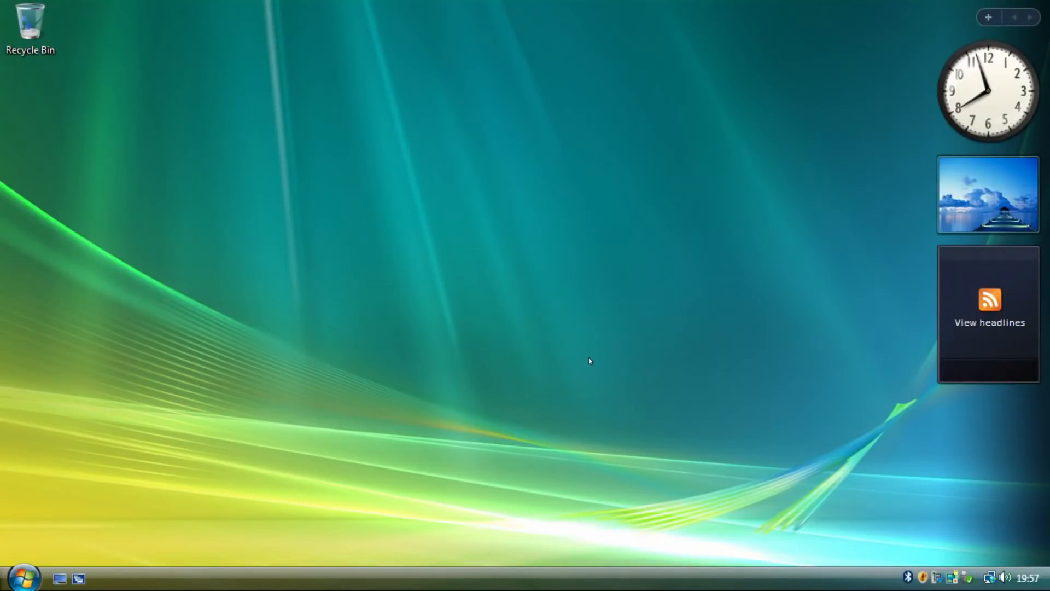
pyautogui.moveTo(534, 347)
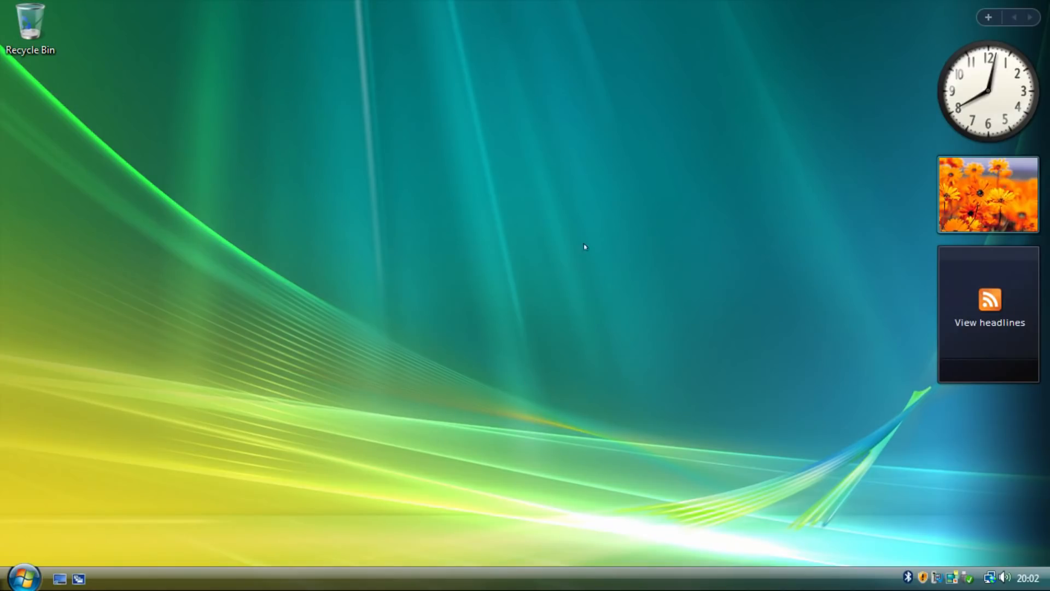
pyautogui.moveTo(381, 382)
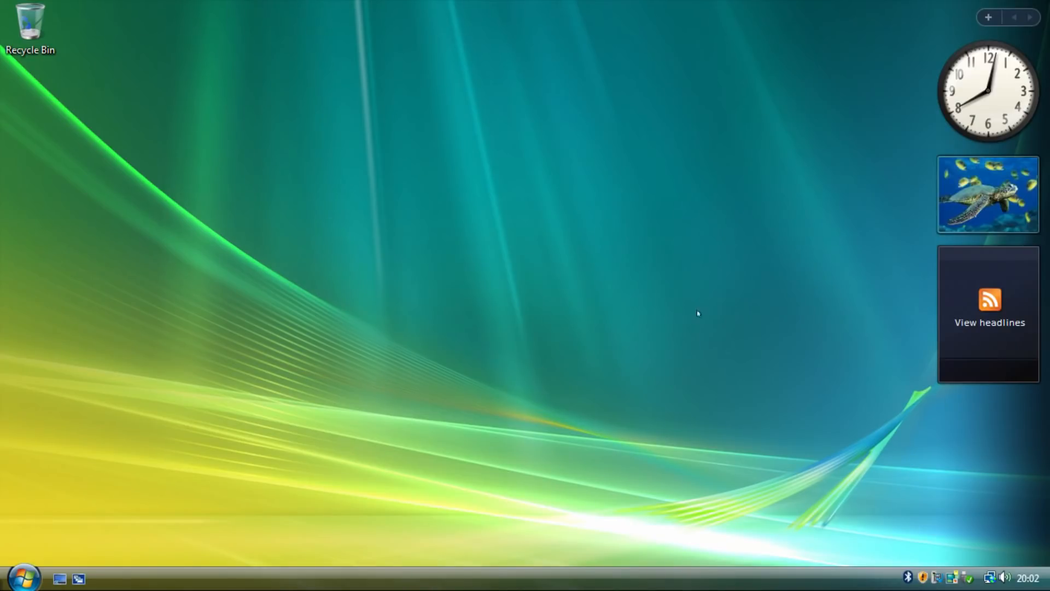
pyautogui.moveTo(454, 332)
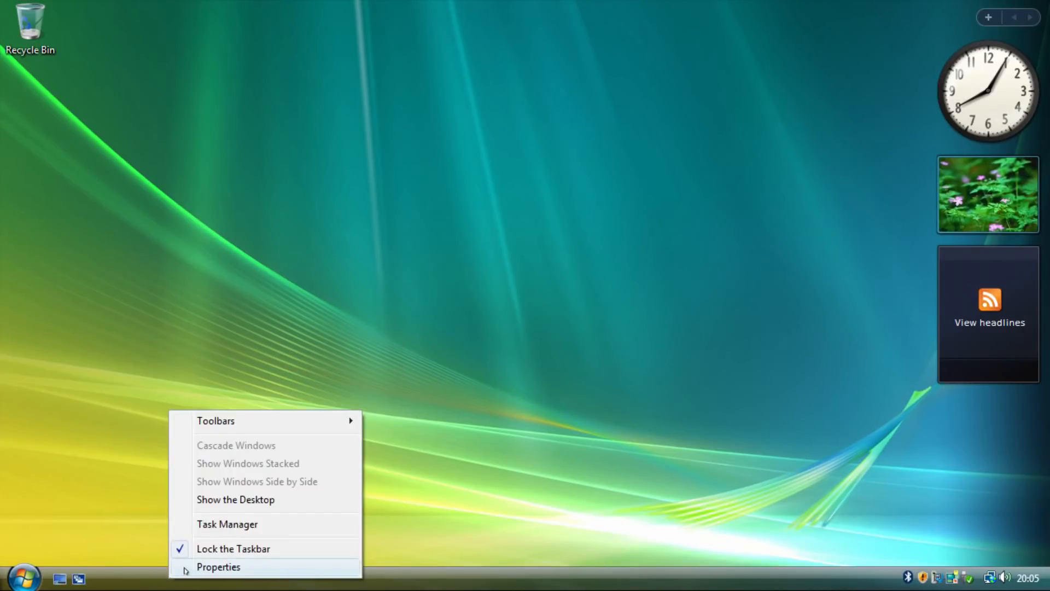
# - Bring up the Customize Start Menu options from taskbar Properties and scroll through the list
pyautogui.click(218, 567)
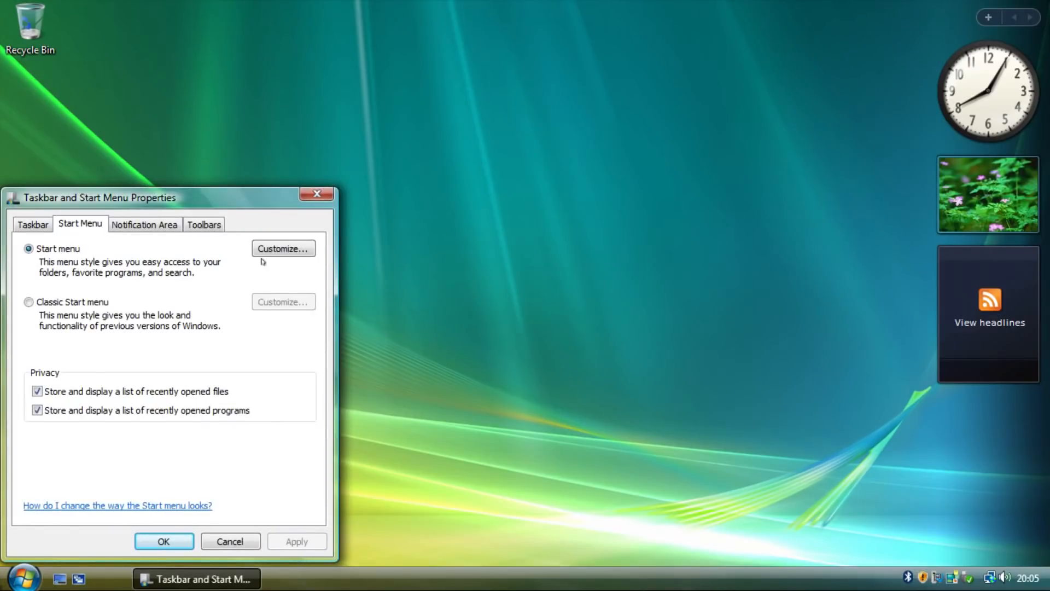
pyautogui.click(283, 248)
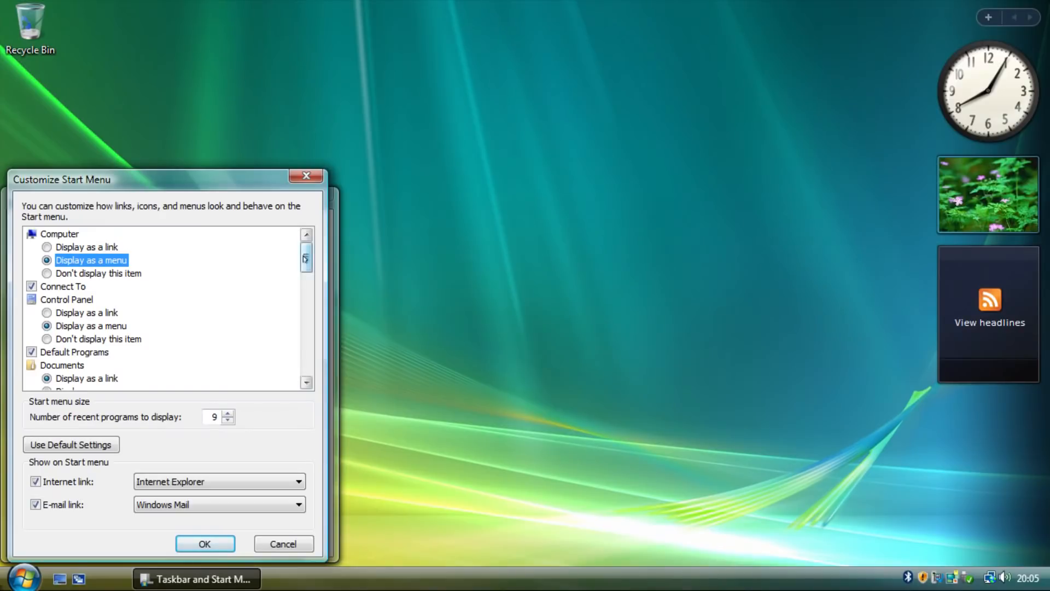
pyautogui.scroll(-3)
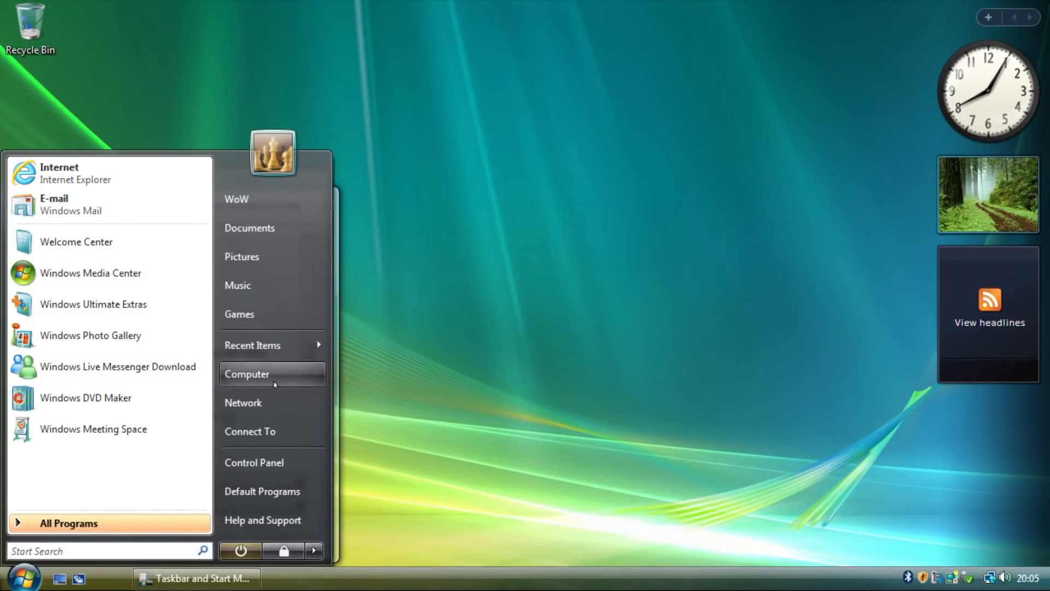
# - Briefly view and close the Computer window, then cancel the customization dialog without saving
pyautogui.click(248, 374)
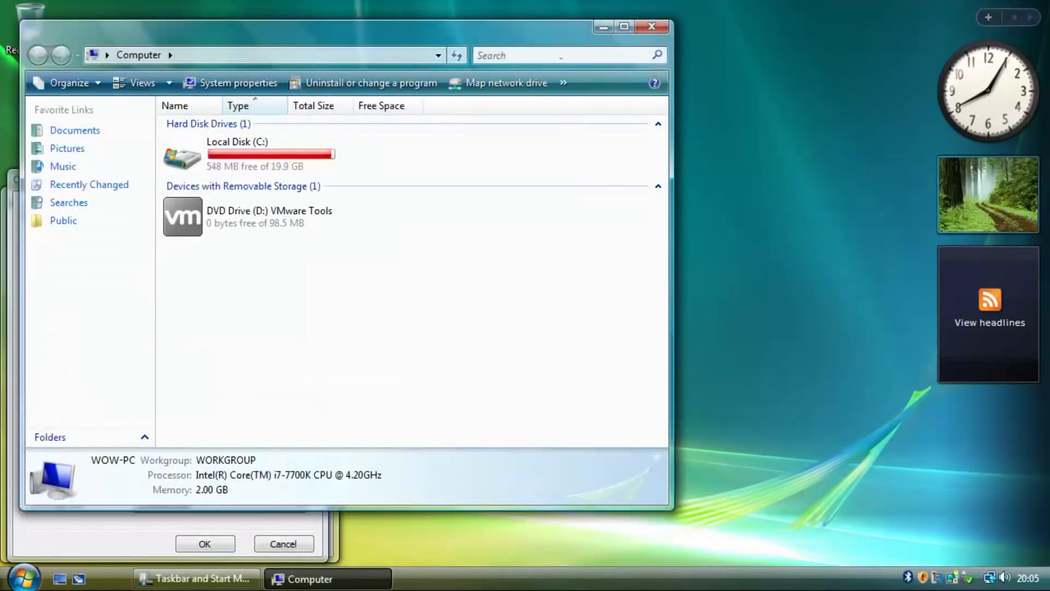
pyautogui.click(563, 55)
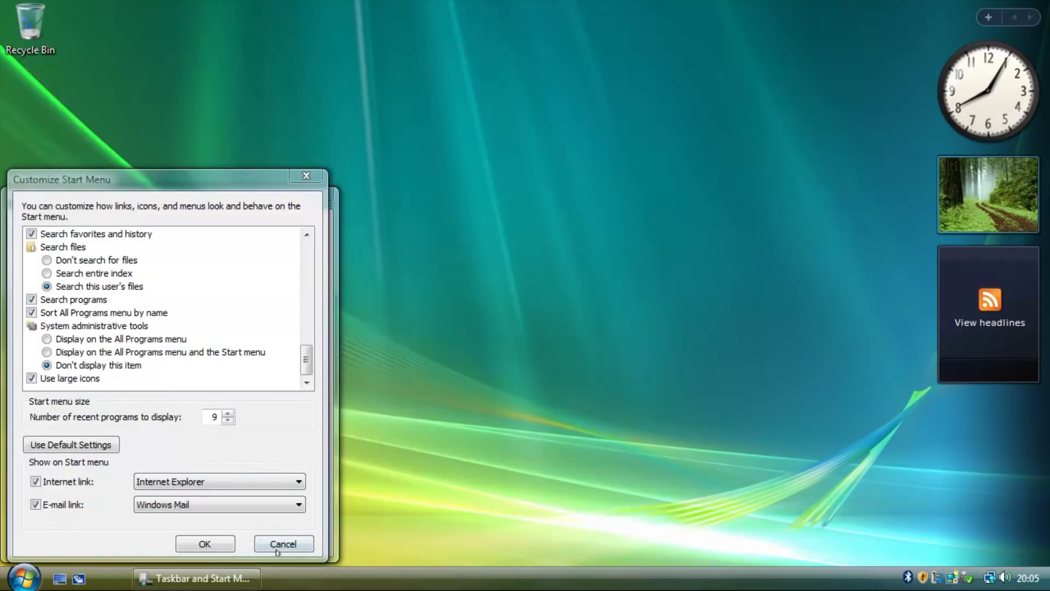
pyautogui.click(283, 543)
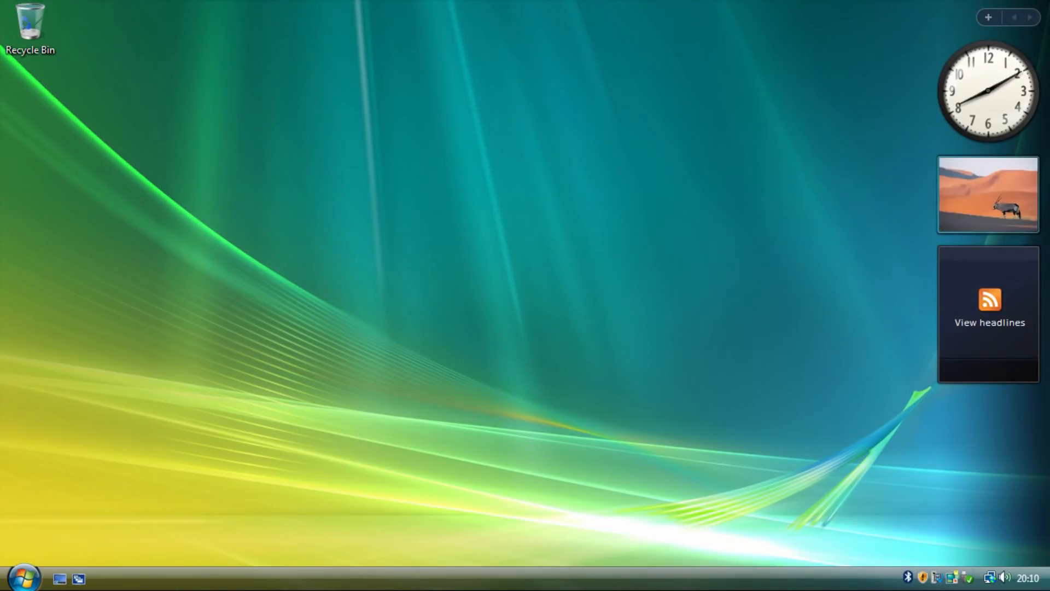
# - Choose Shut Down from the Start menu's power options next to the lock button
pyautogui.click(24, 576)
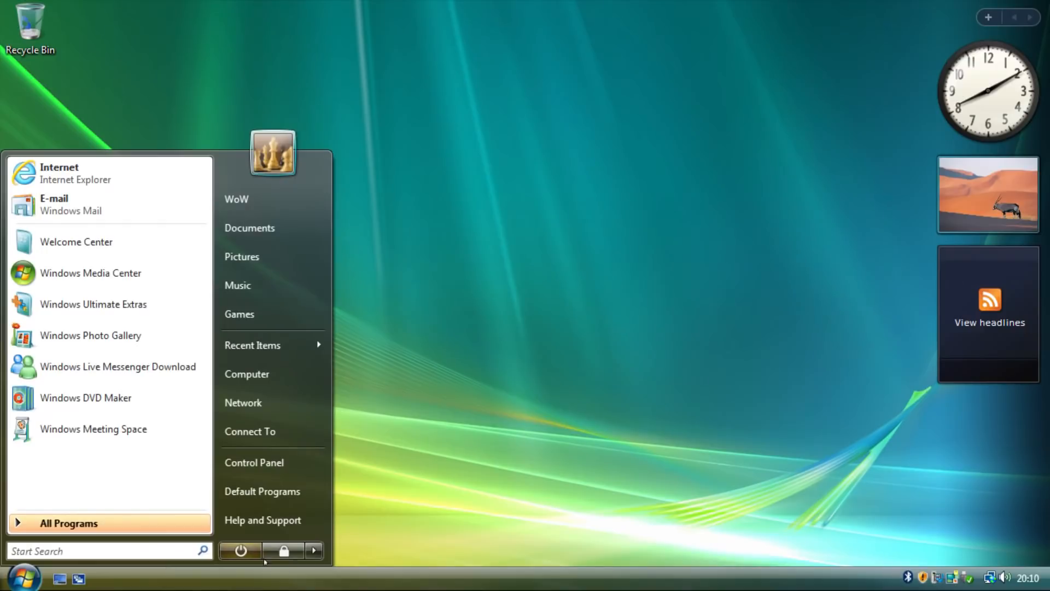
pyautogui.click(313, 549)
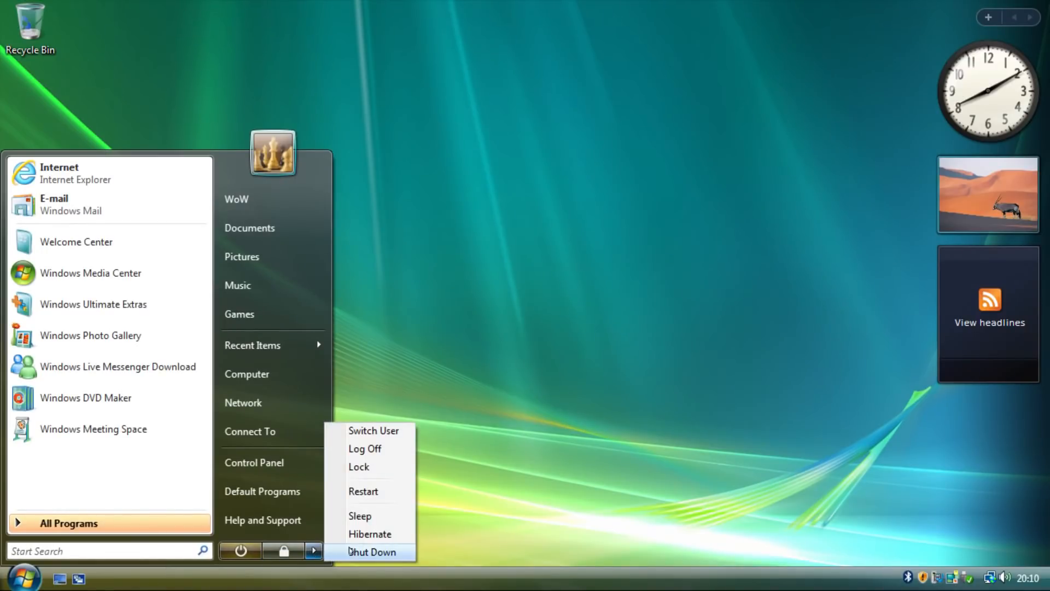
pyautogui.click(371, 552)
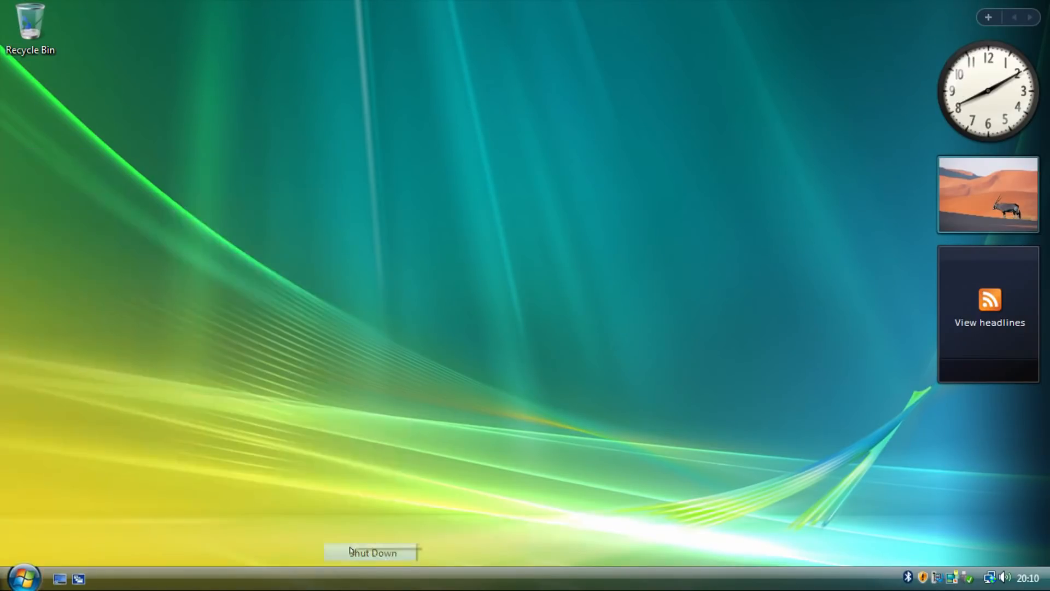